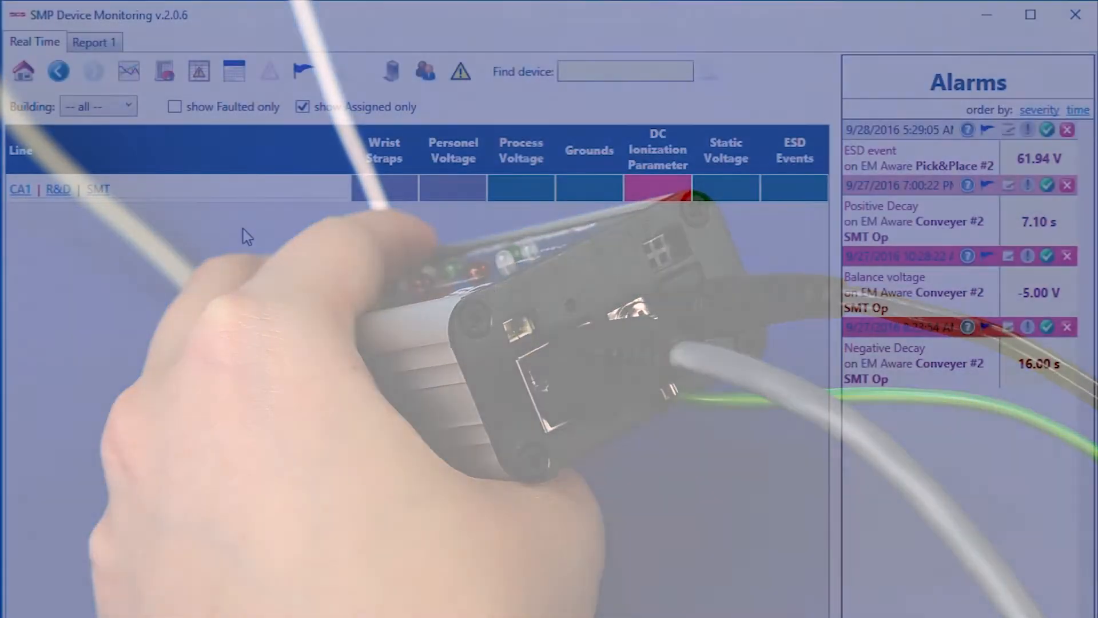
Step: Filter to building CA1 and open Alarm Faults for the Pick&Place #2 ESD event
{"action": "left_click", "coordinate": [129, 106]}
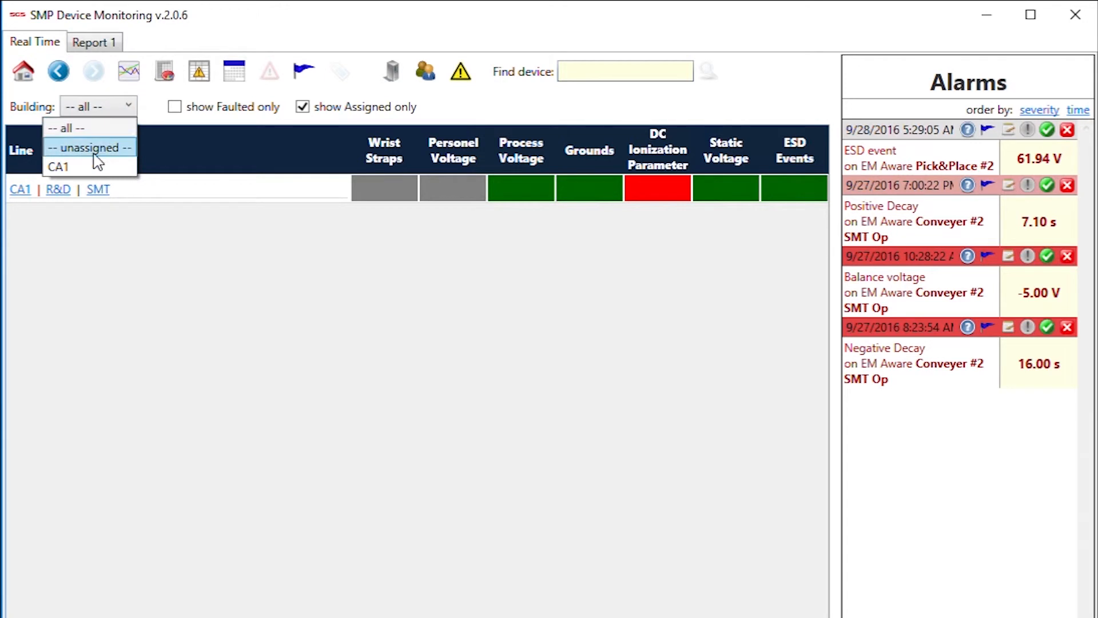
{"action": "left_click", "coordinate": [59, 166]}
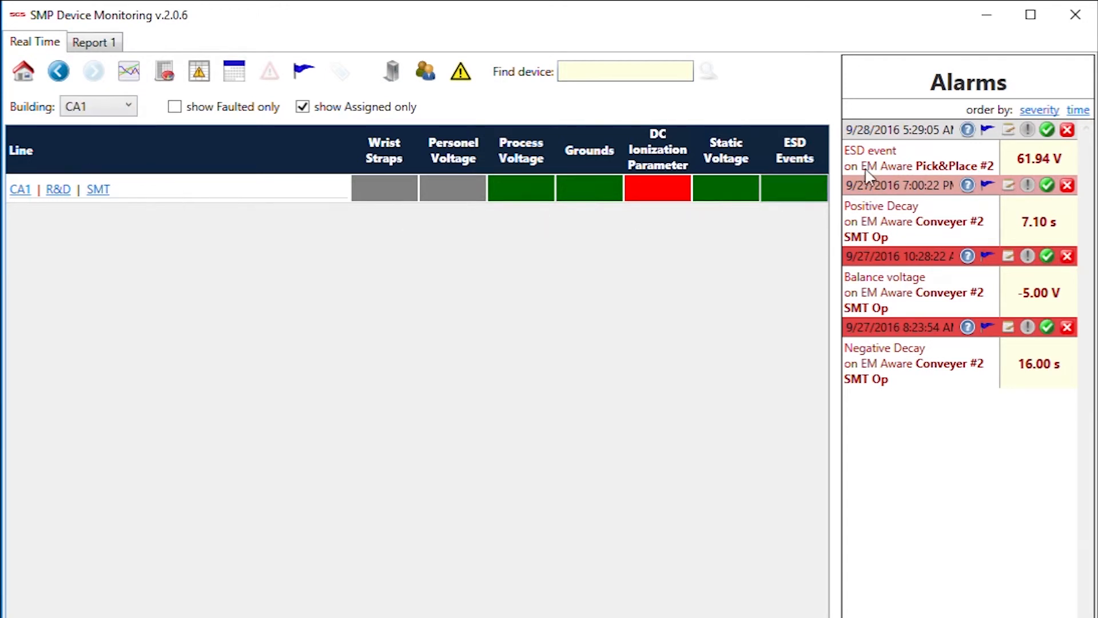
{"action": "left_click", "coordinate": [967, 130]}
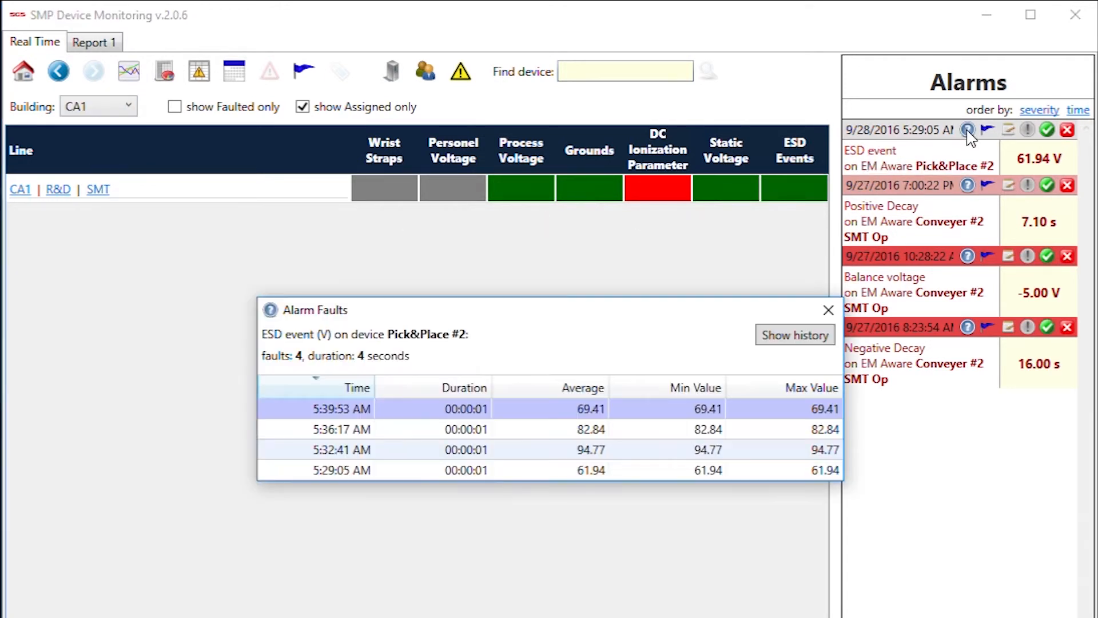
Step: Open Troubleshoot Problems for the ESD Voltage fault and reveal two more hints
{"action": "left_click", "coordinate": [829, 309]}
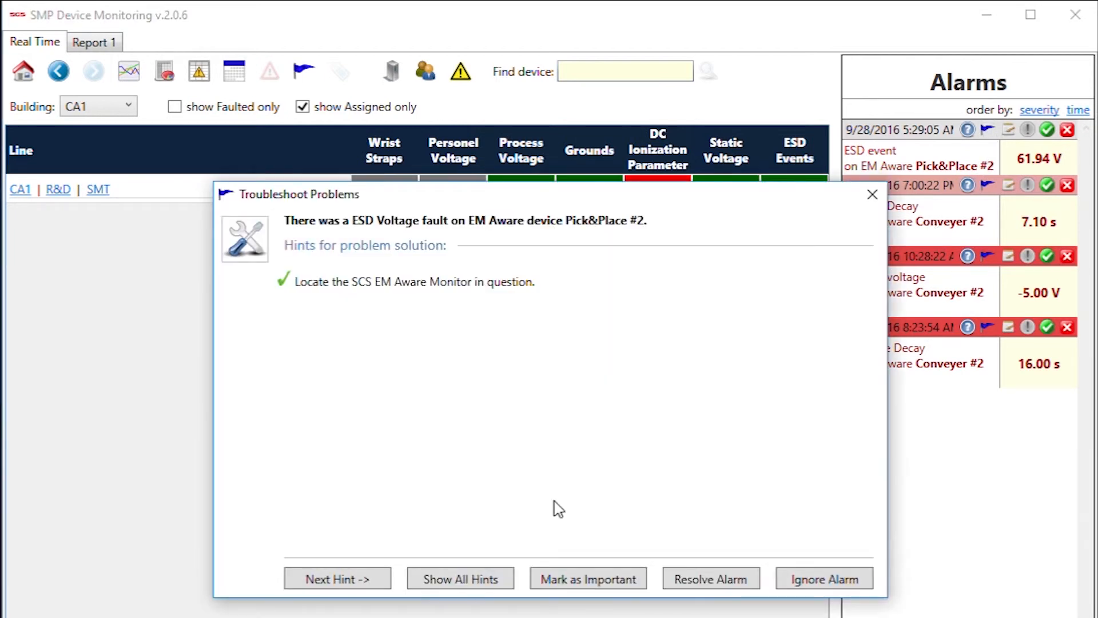
{"action": "left_click", "coordinate": [336, 579]}
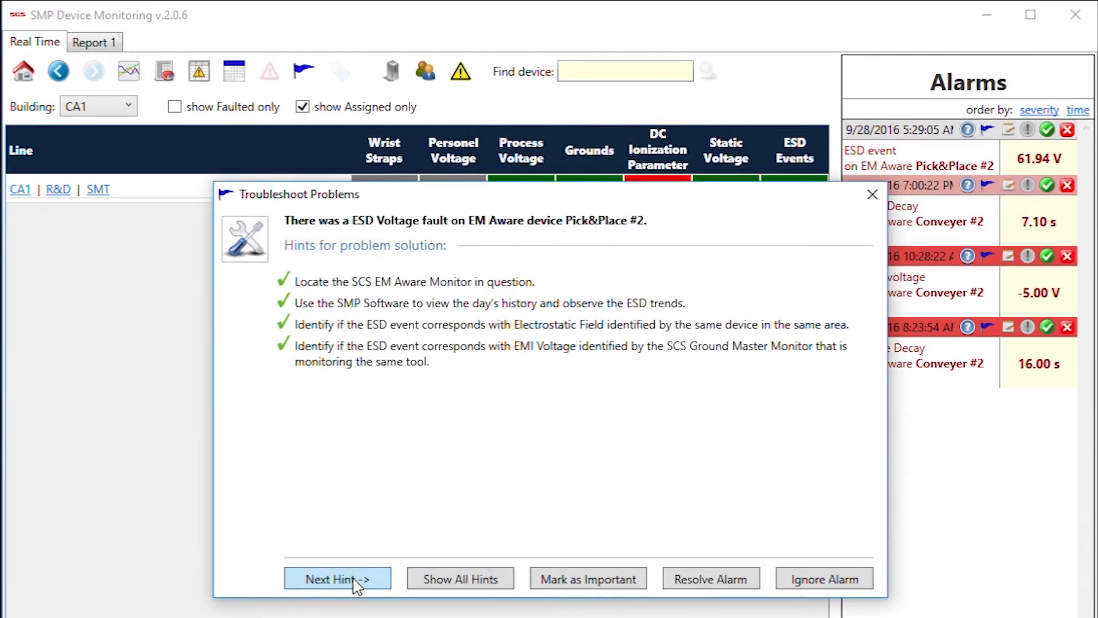
{"action": "left_click", "coordinate": [337, 578]}
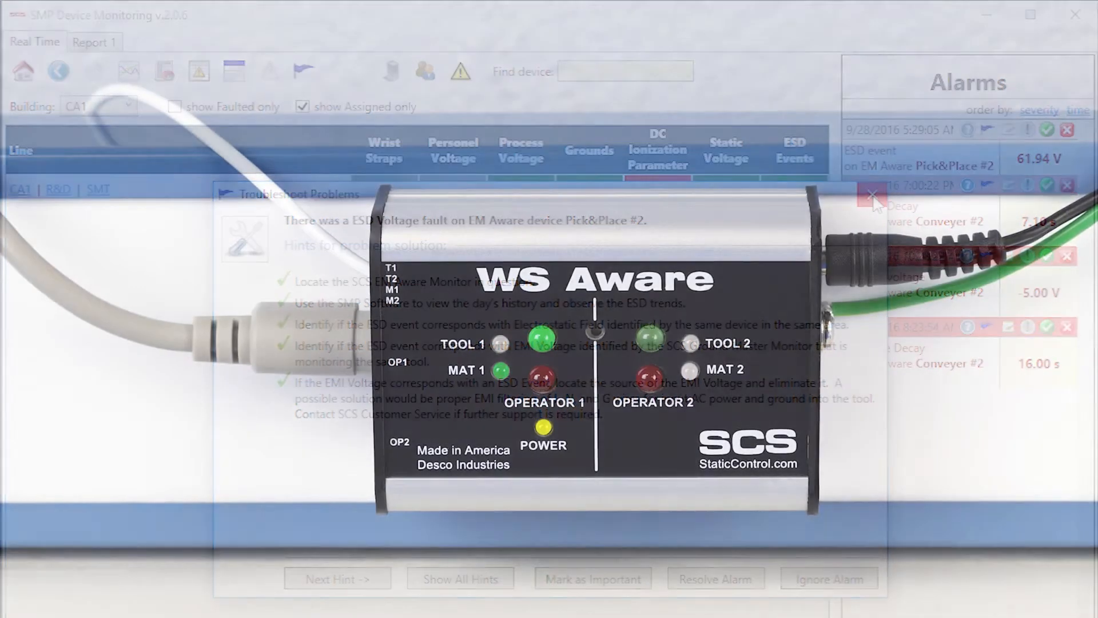